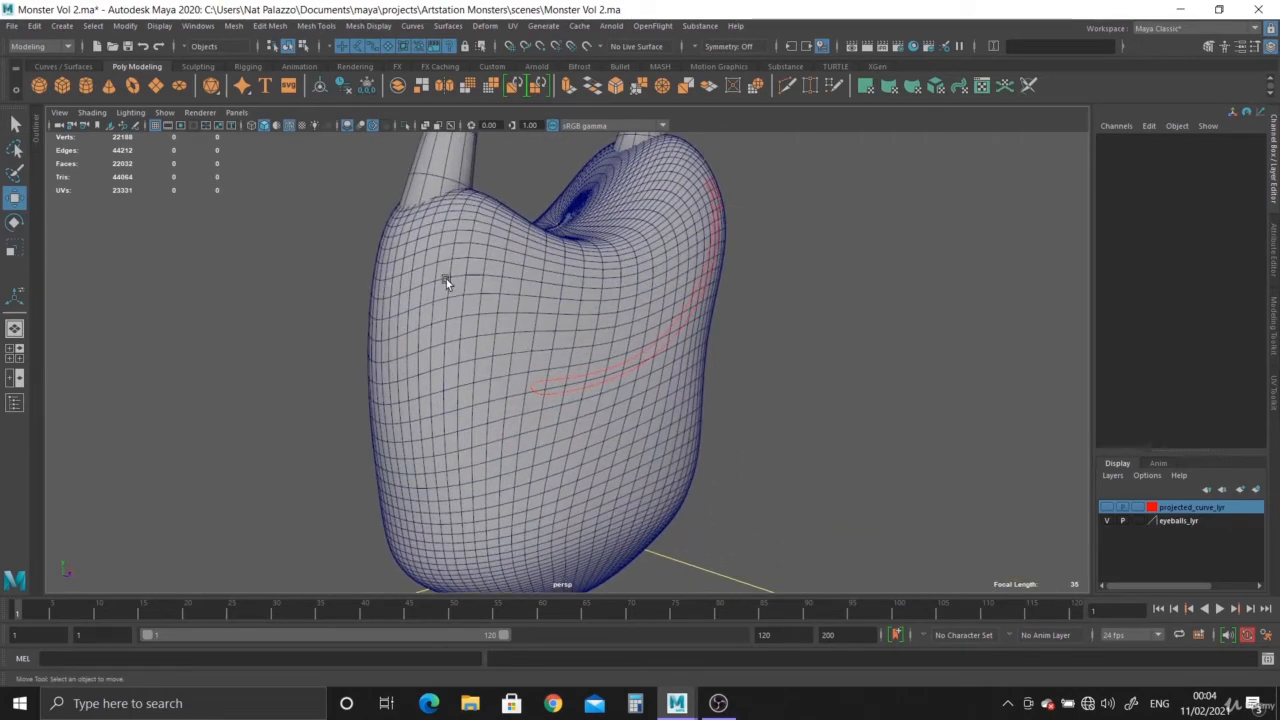
# Show the front orthographic view so the octopus reference sits behind the body mesh
pyautogui.click(448, 284)
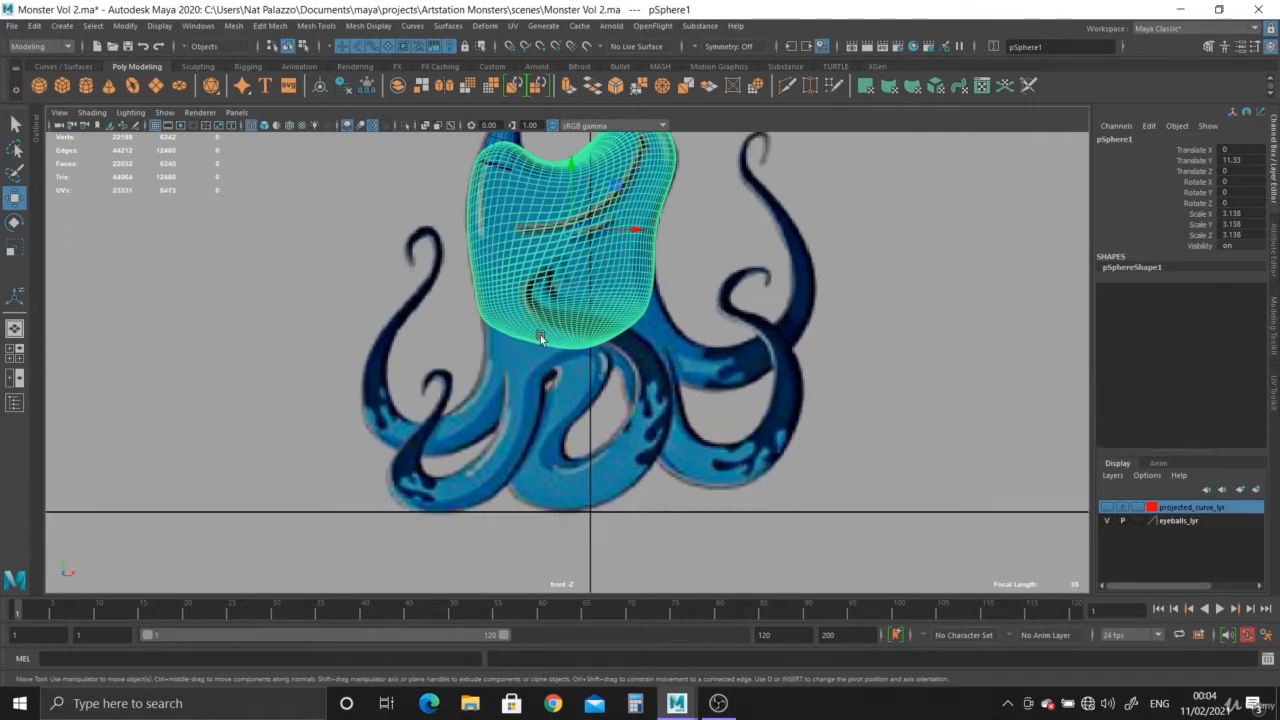
pyautogui.moveTo(658, 468)
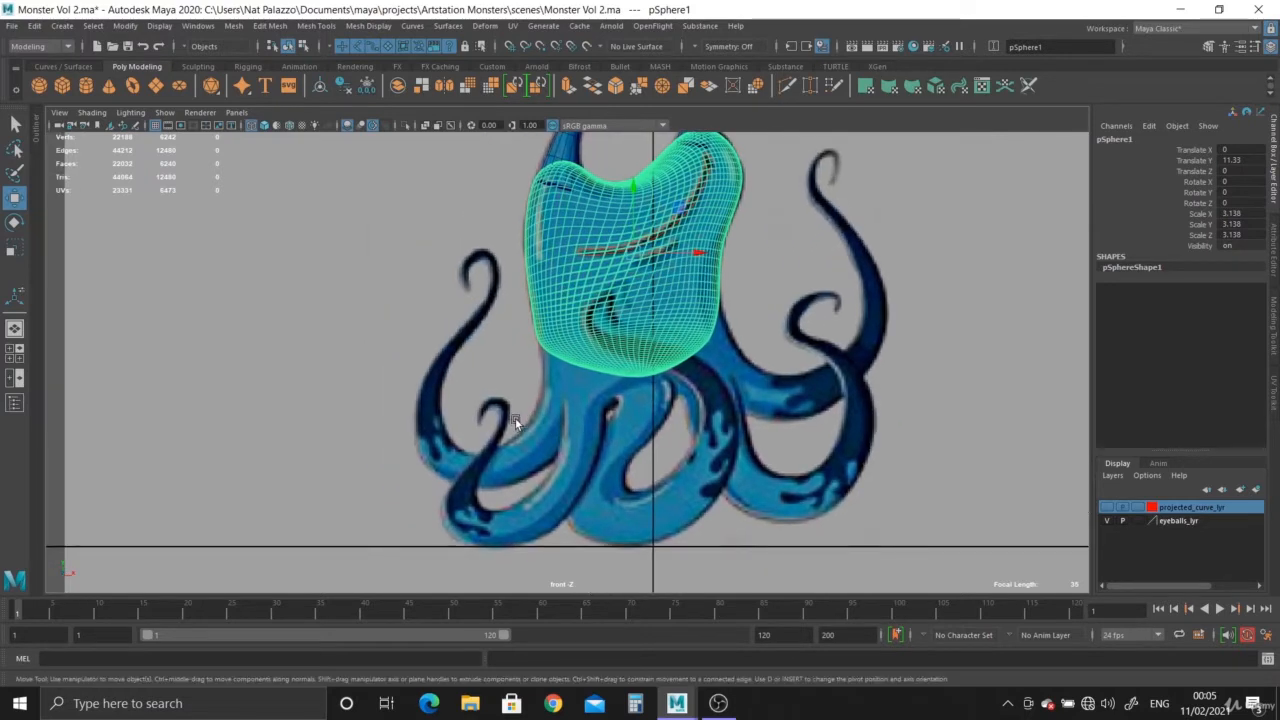
# Start the CV Curve Tool and place points along the outer left tentacle
pyautogui.click(60, 26)
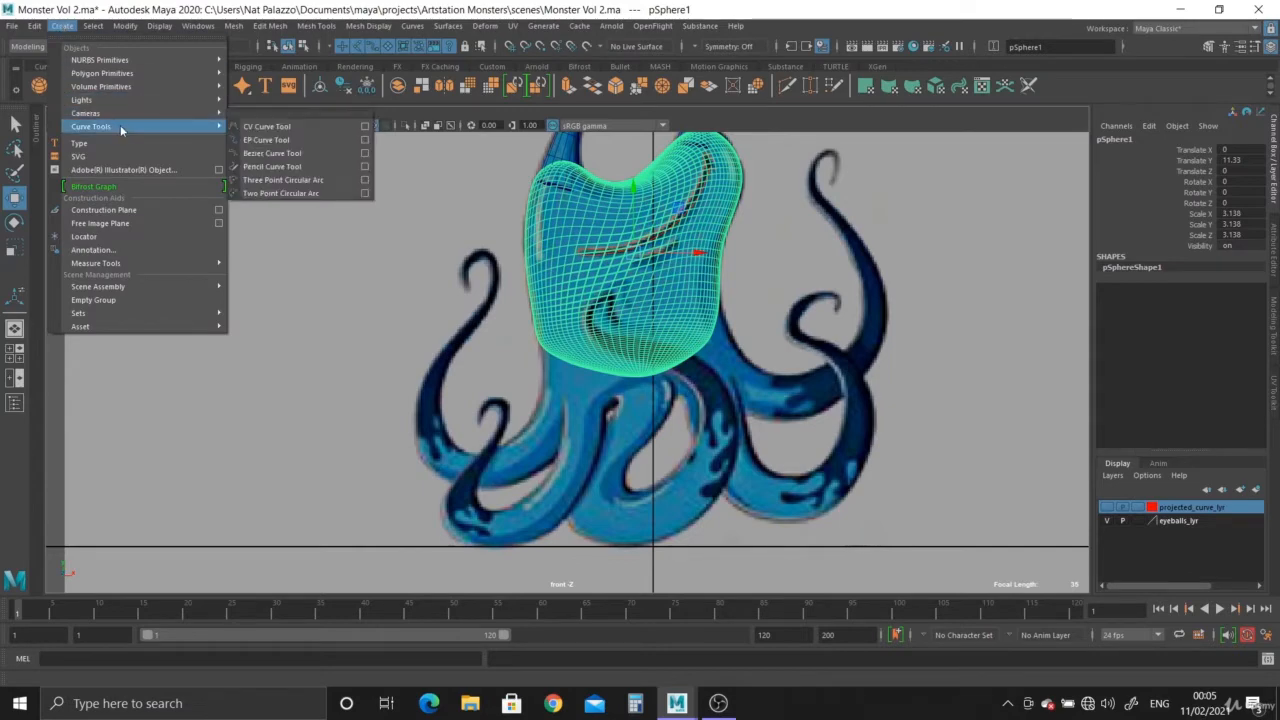
pyautogui.click(268, 126)
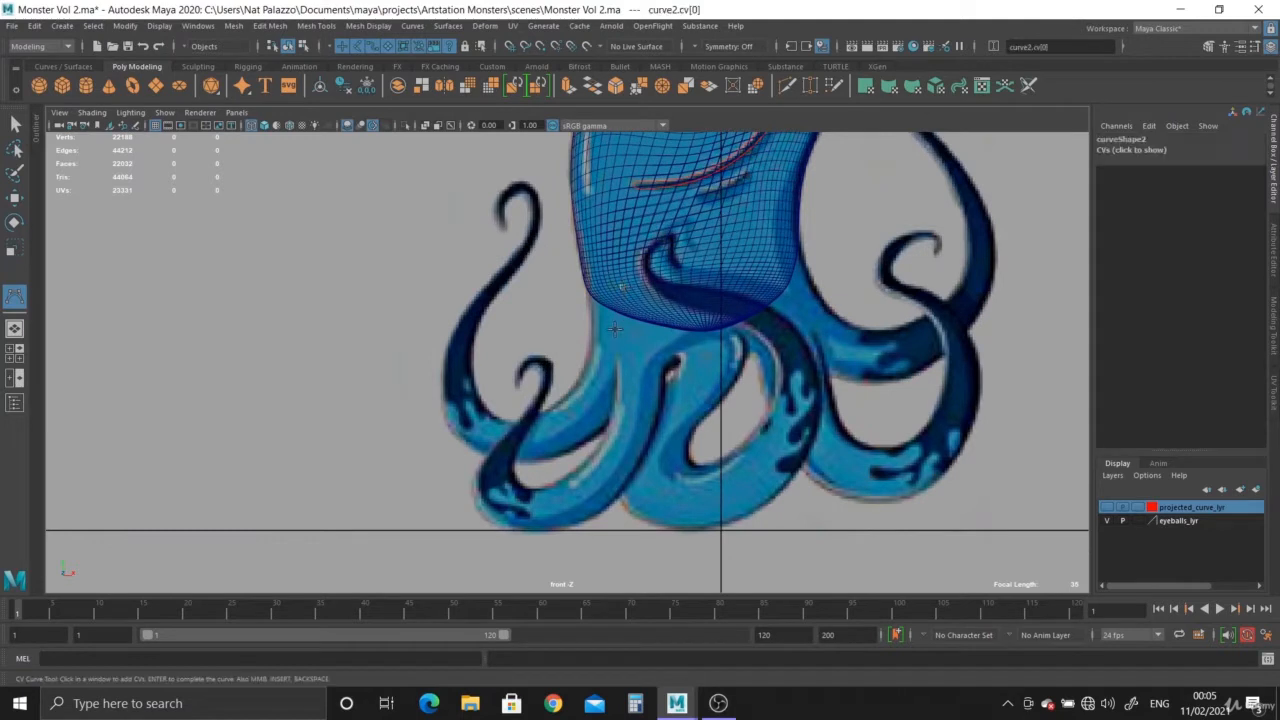
pyautogui.click(536, 436)
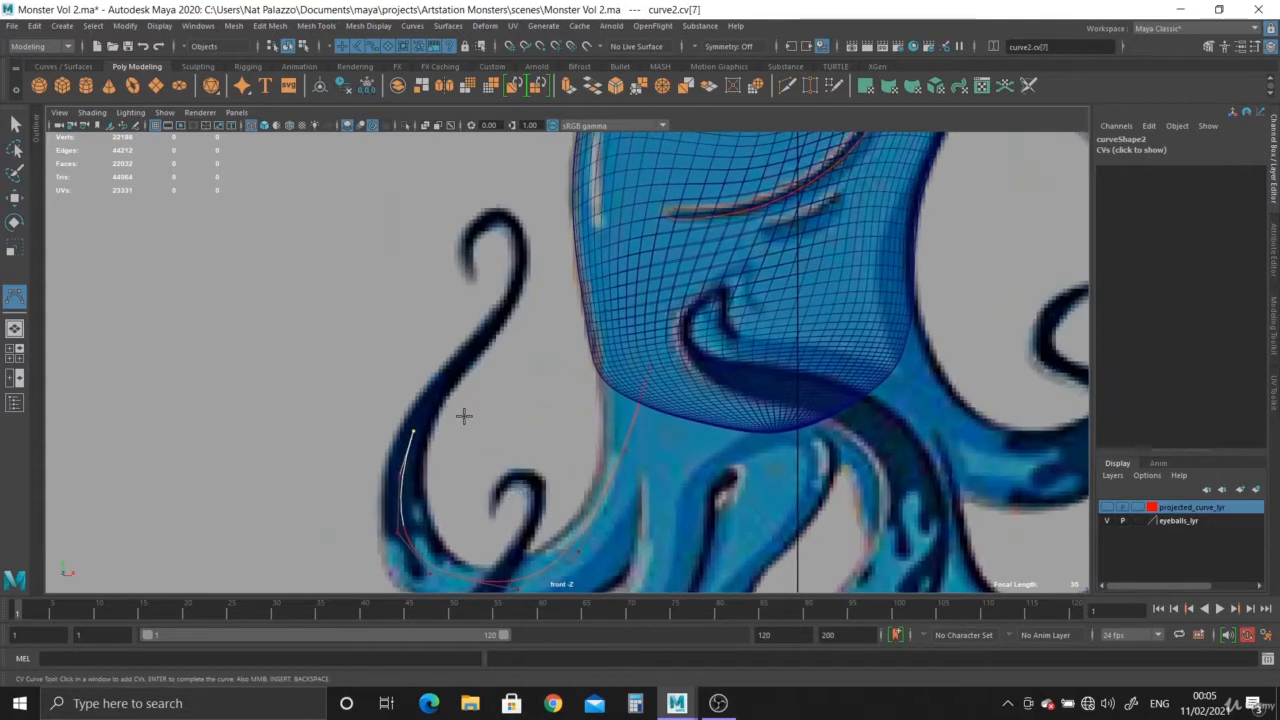
pyautogui.click(504, 308)
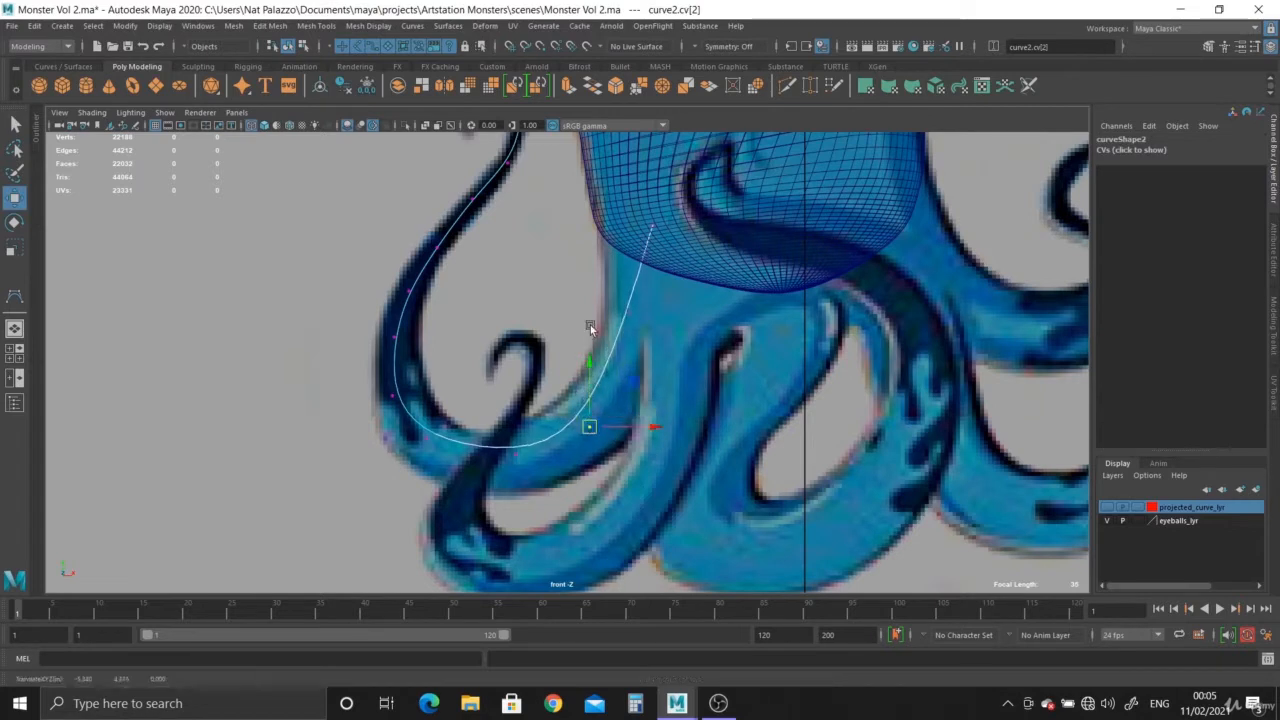
# Move curve points so the curve follows the left tentacle's outline
pyautogui.moveTo(588, 428); pyautogui.dragTo(516, 452)
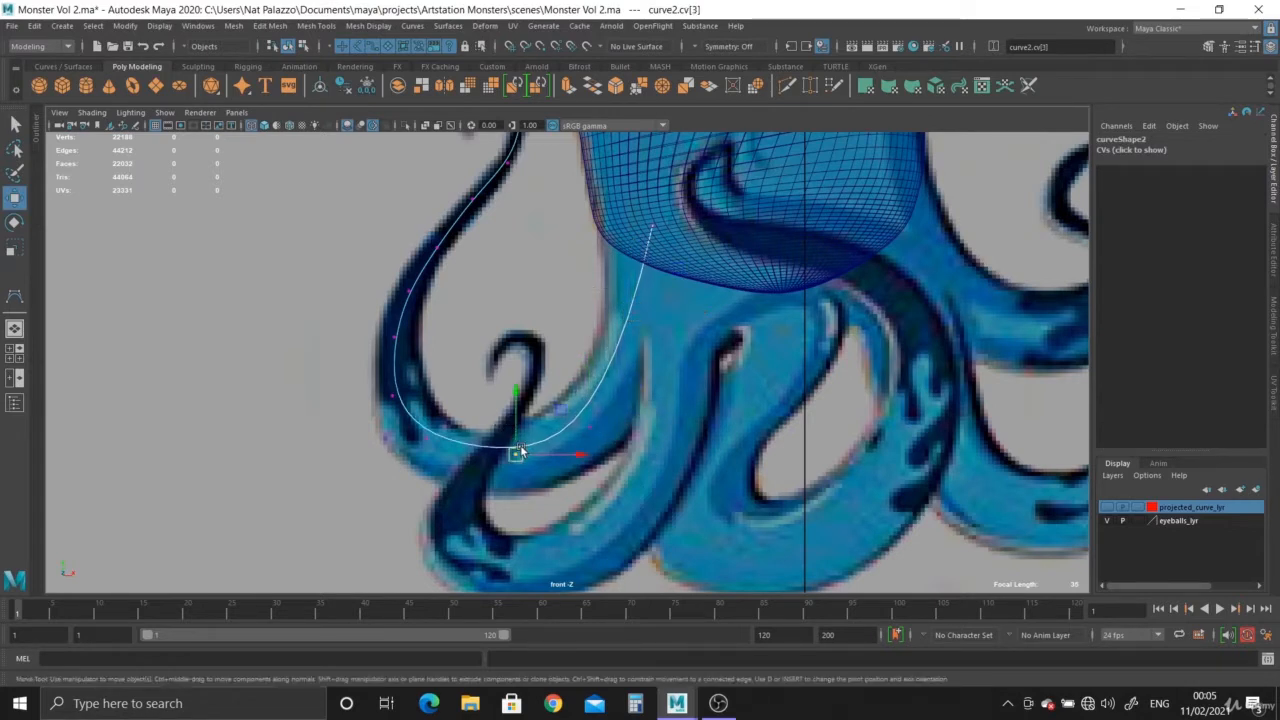
pyautogui.moveTo(516, 456); pyautogui.dragTo(424, 450)
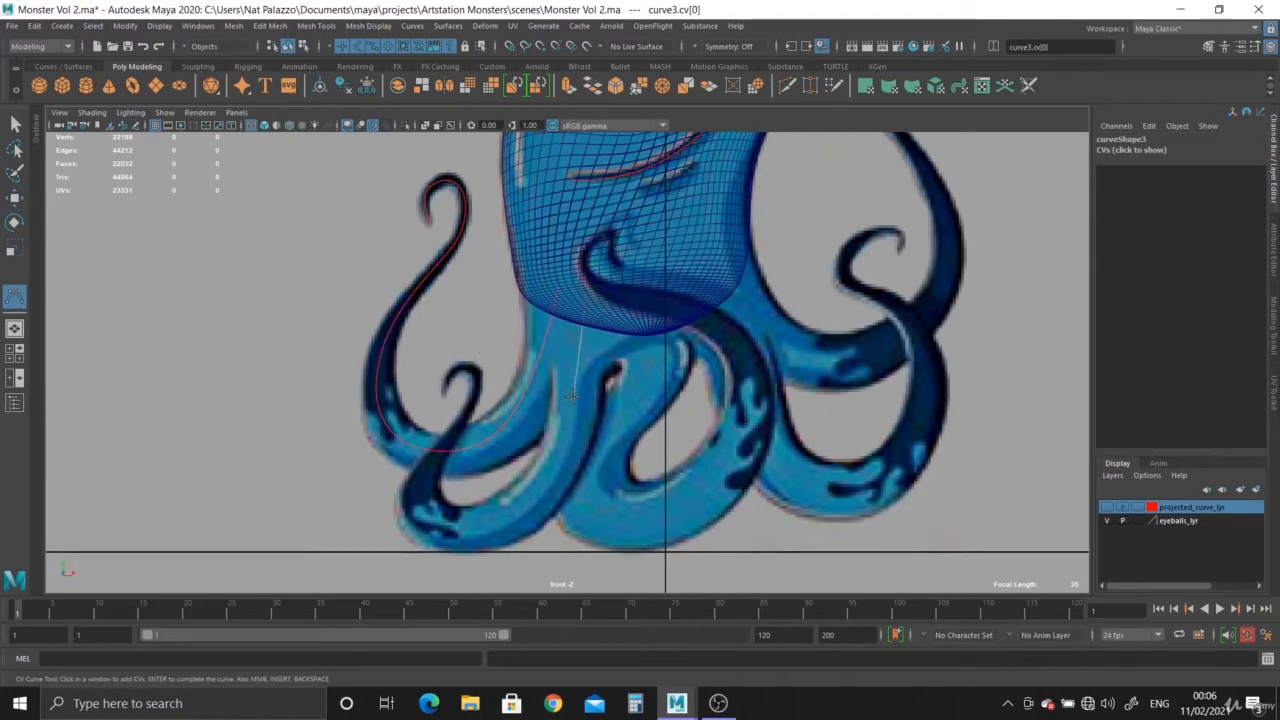
# Trace a CV curve along the next curling left tentacle out to its tip
pyautogui.click(520, 512)
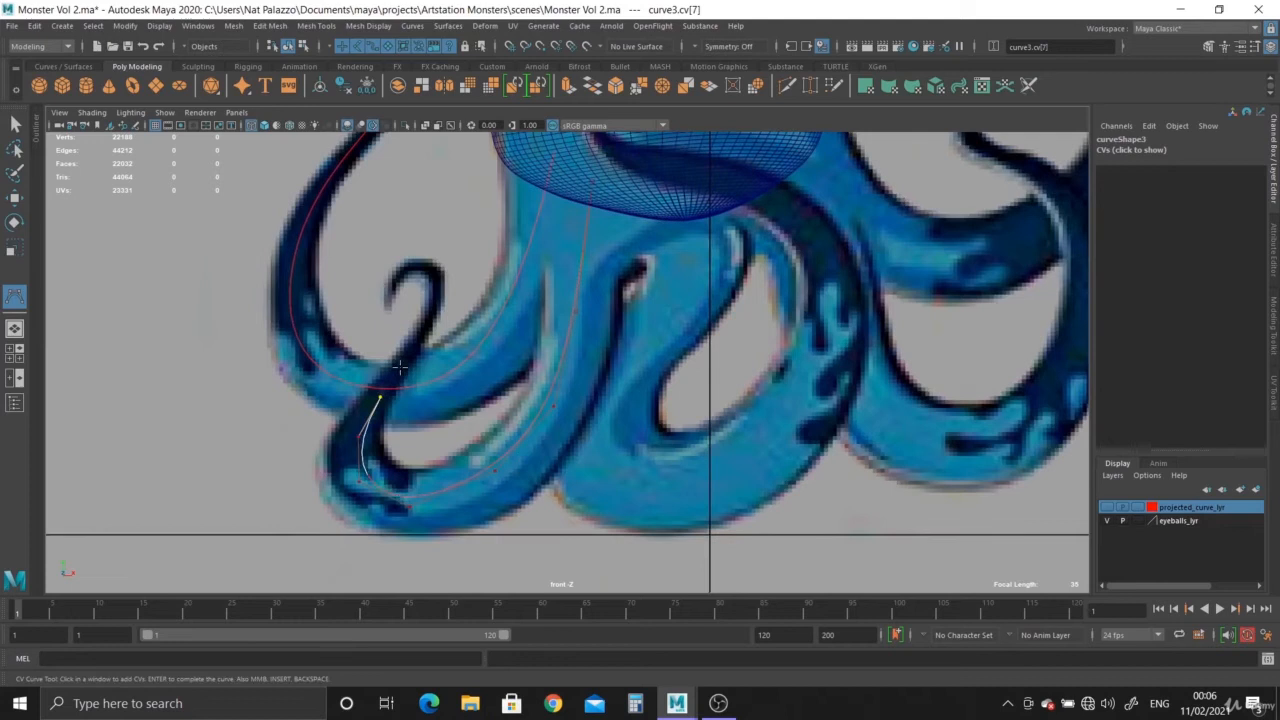
pyautogui.click(420, 264)
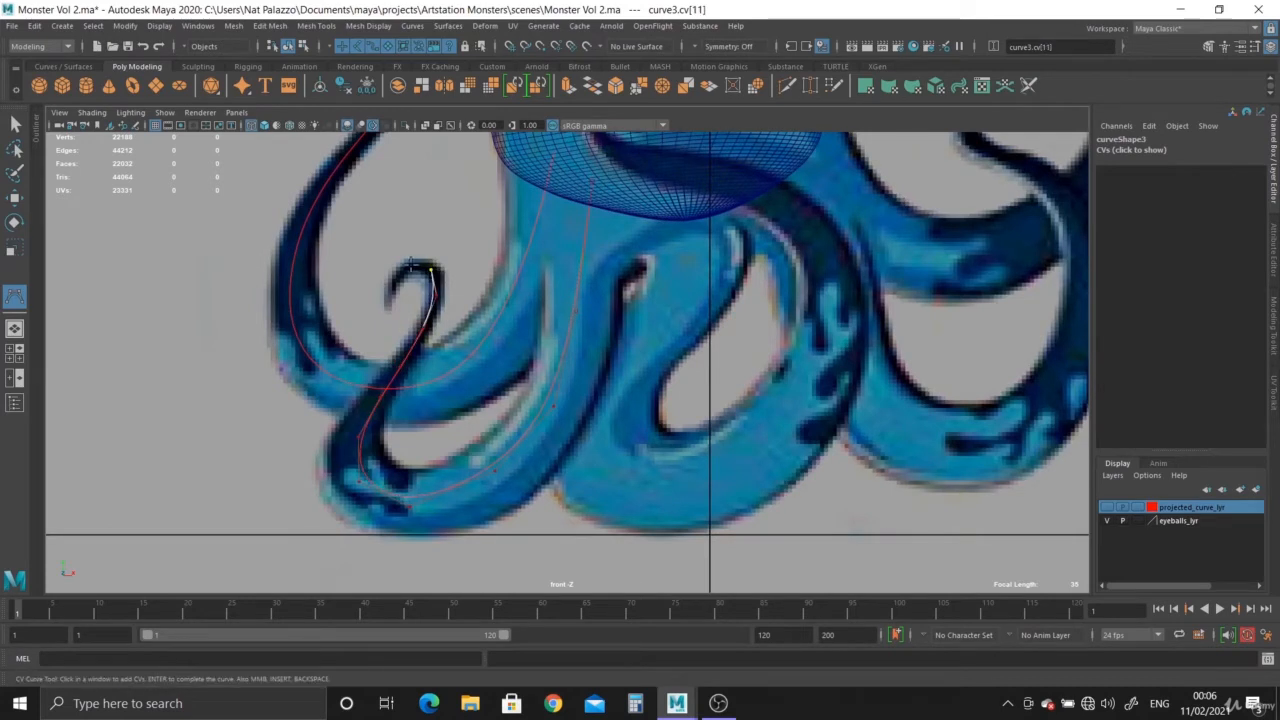
pyautogui.click(384, 304)
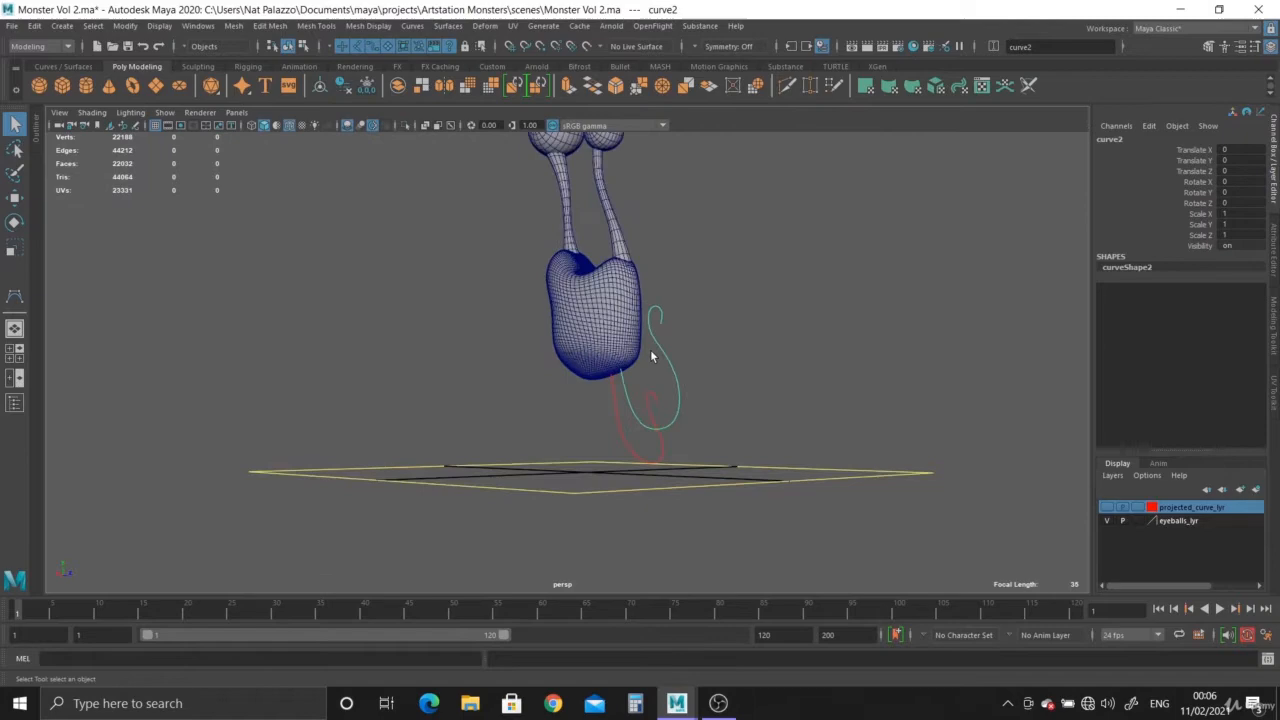
# Orbit the perspective view to inspect the traced curves beside the body
pyautogui.moveTo(650, 356); pyautogui.dragTo(584, 420)
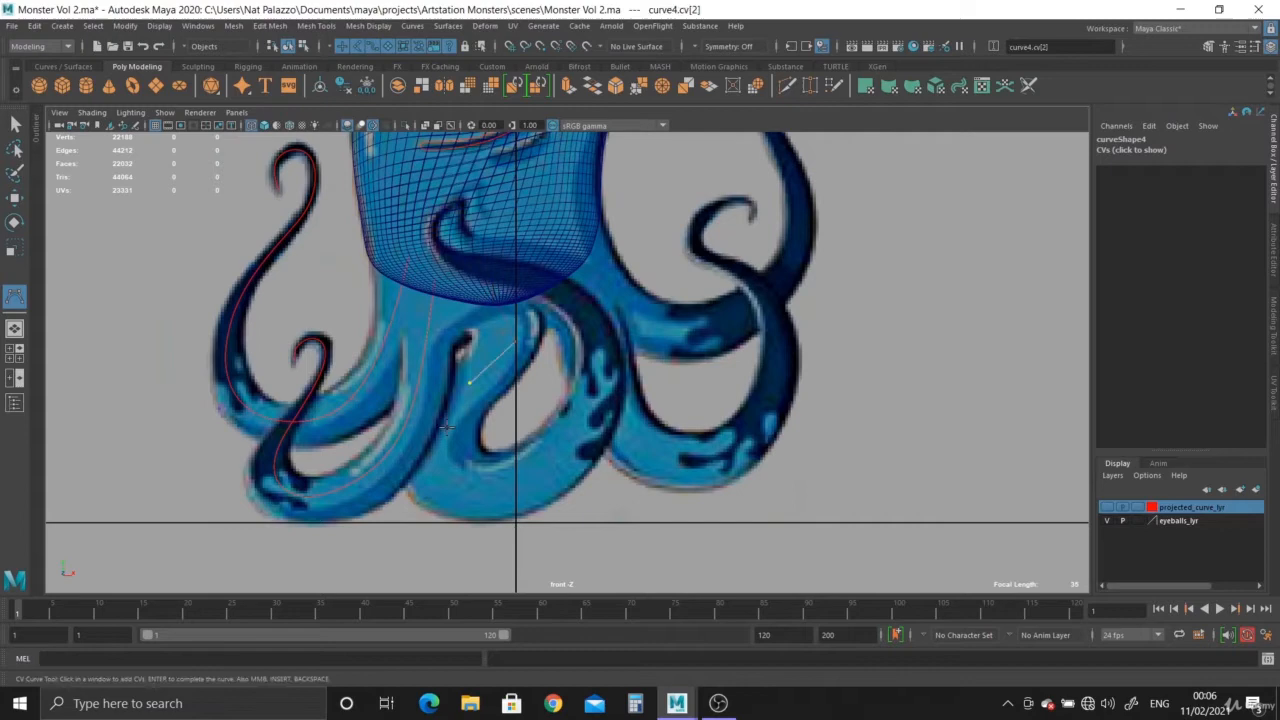
# Place CV points down a middle tentacle under the body
pyautogui.click(558, 452)
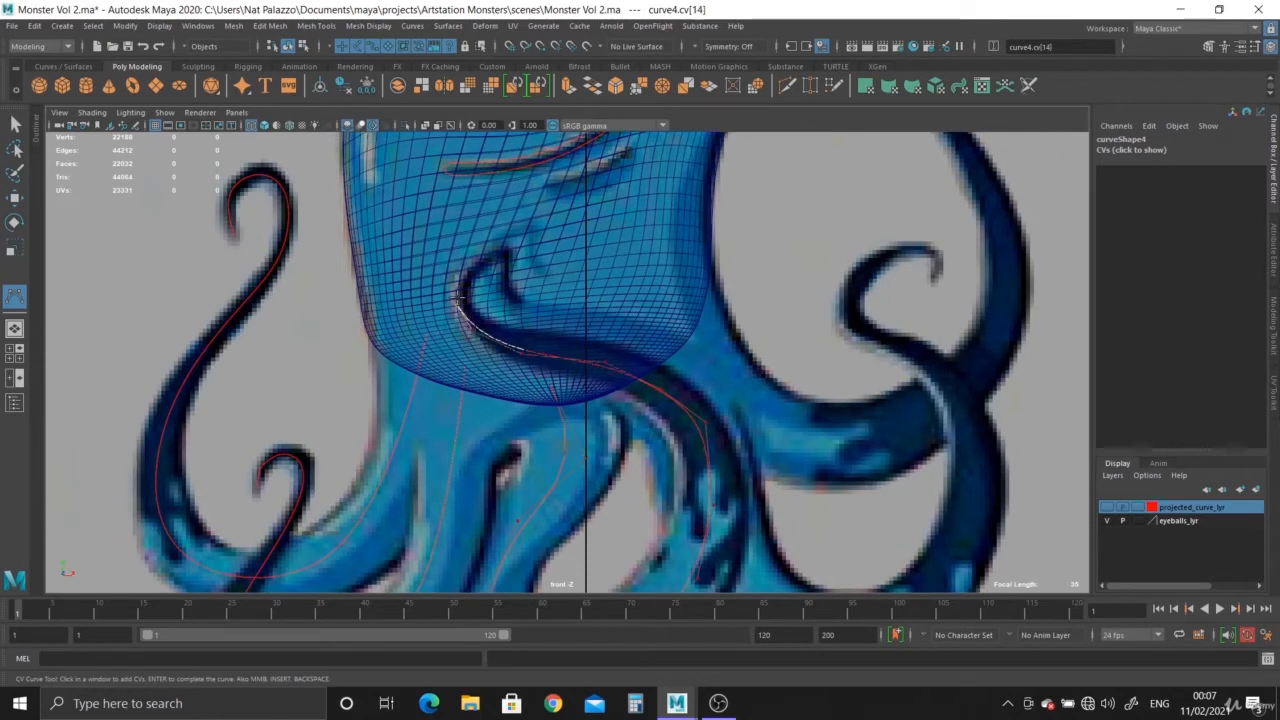
pyautogui.click(504, 250)
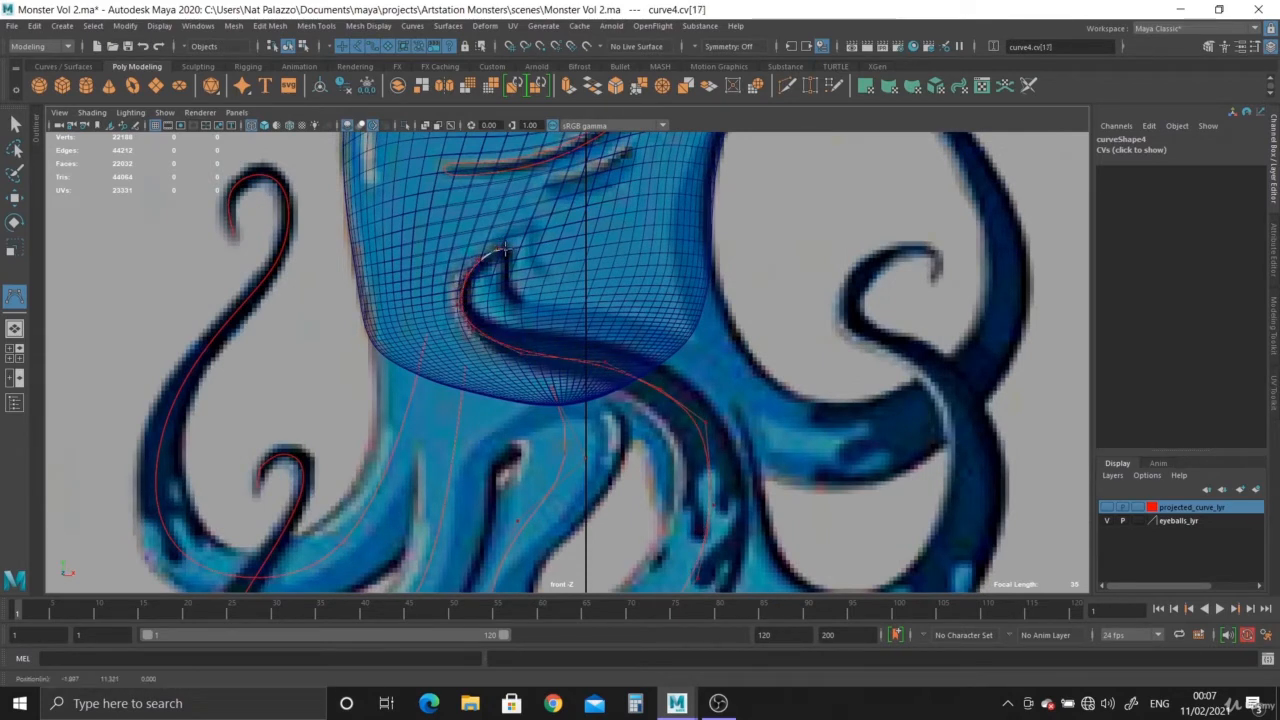
pyautogui.click(510, 290)
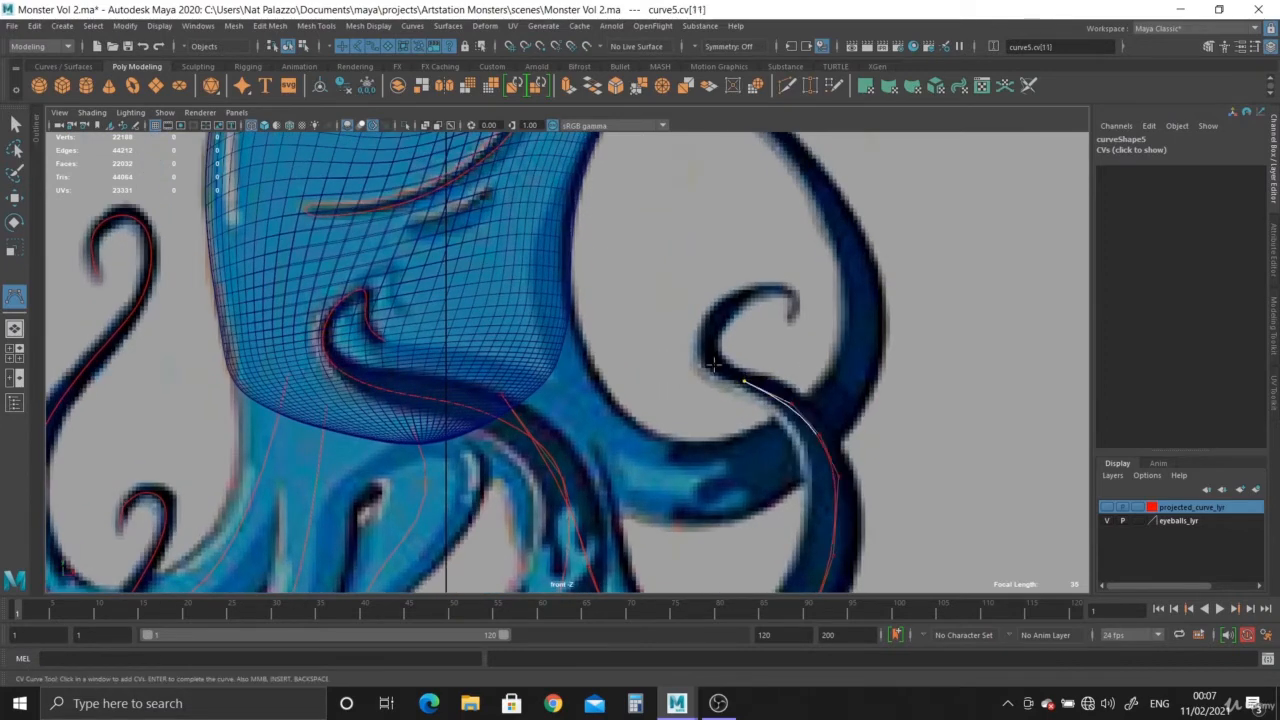
# Complete the curve around the right tentacle's curl to its tip and maximize the front view
pyautogui.click(780, 290)
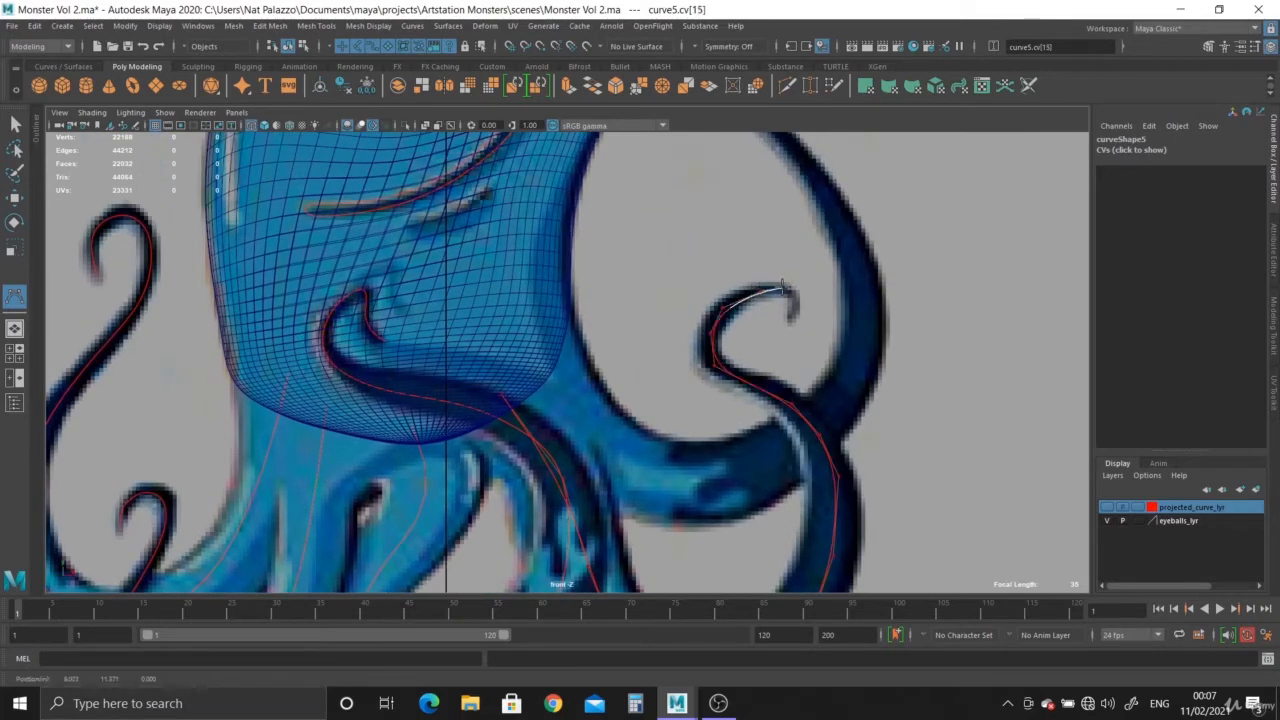
pyautogui.click(790, 316)
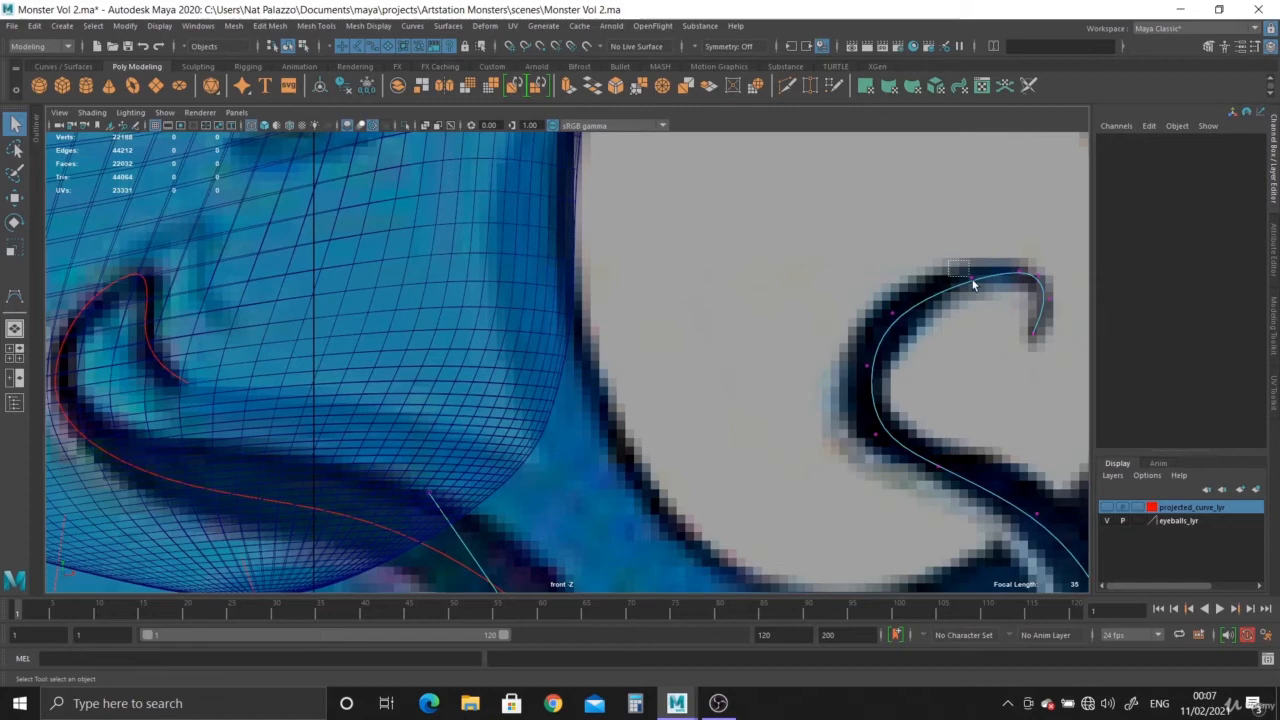
pyautogui.click(956, 270)
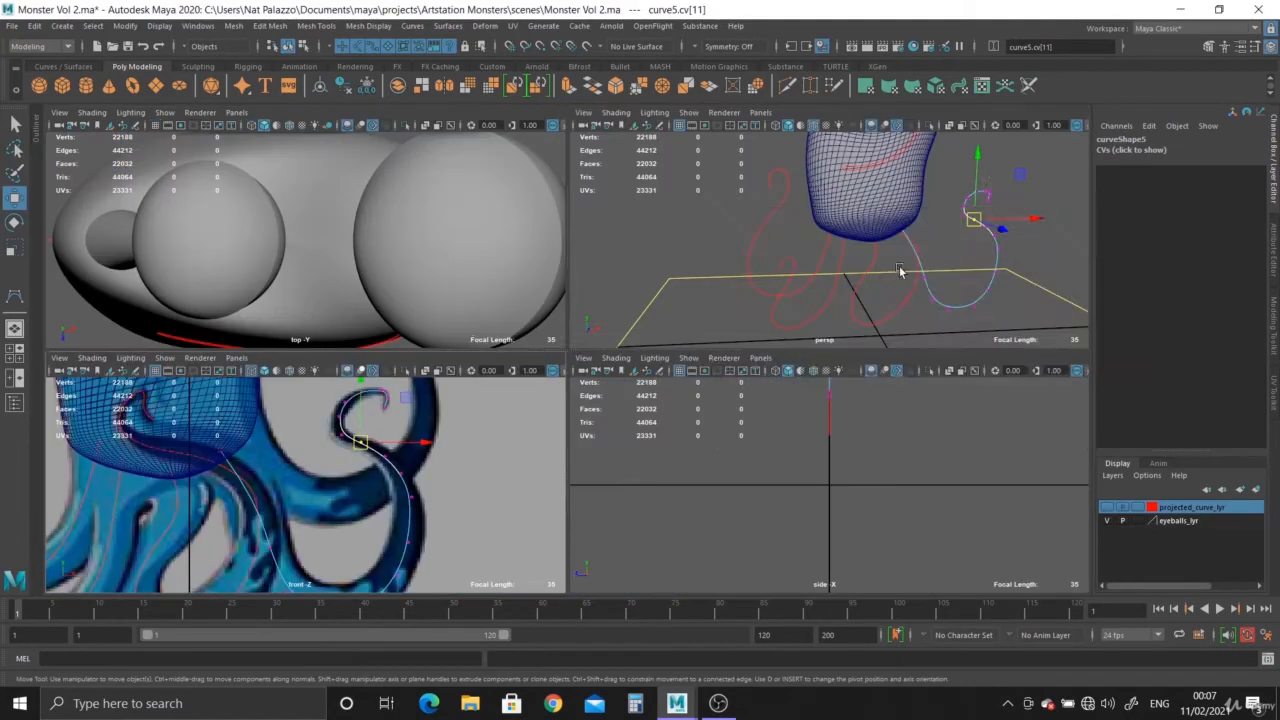
pyautogui.press('space')
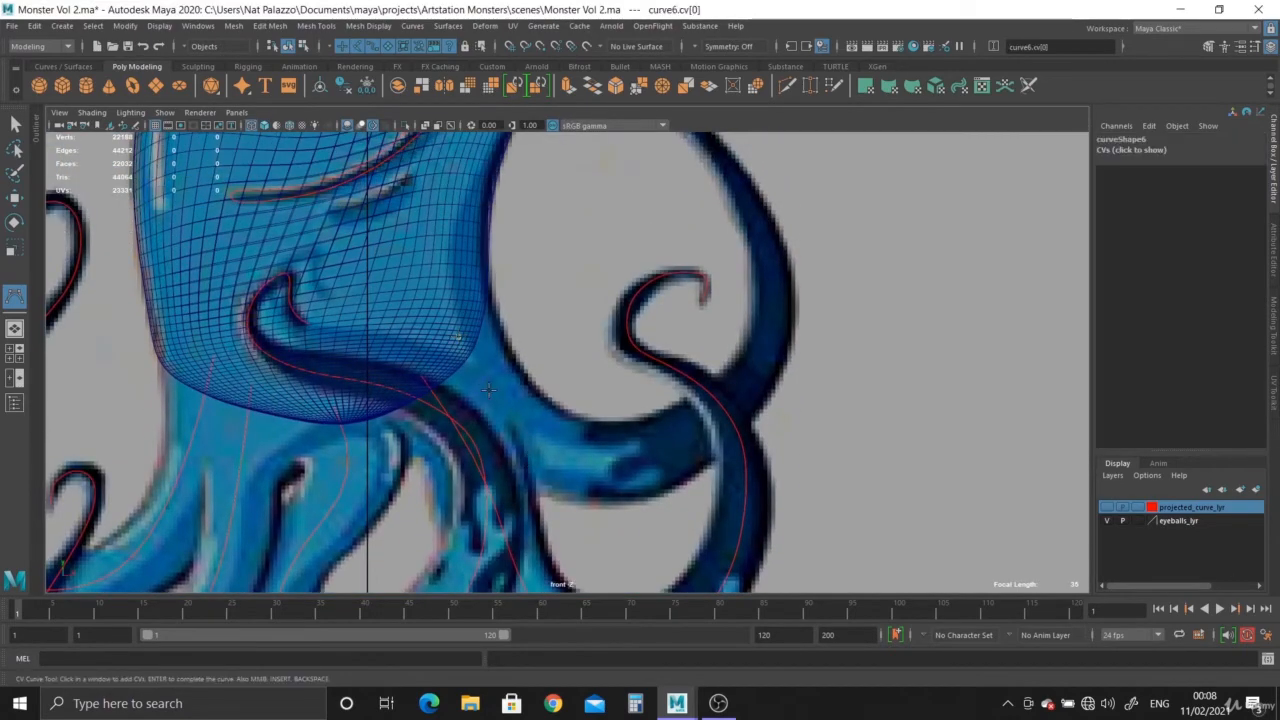
# Place CV points up the thin upper-right tentacle and around its hook
pyautogui.click(710, 436)
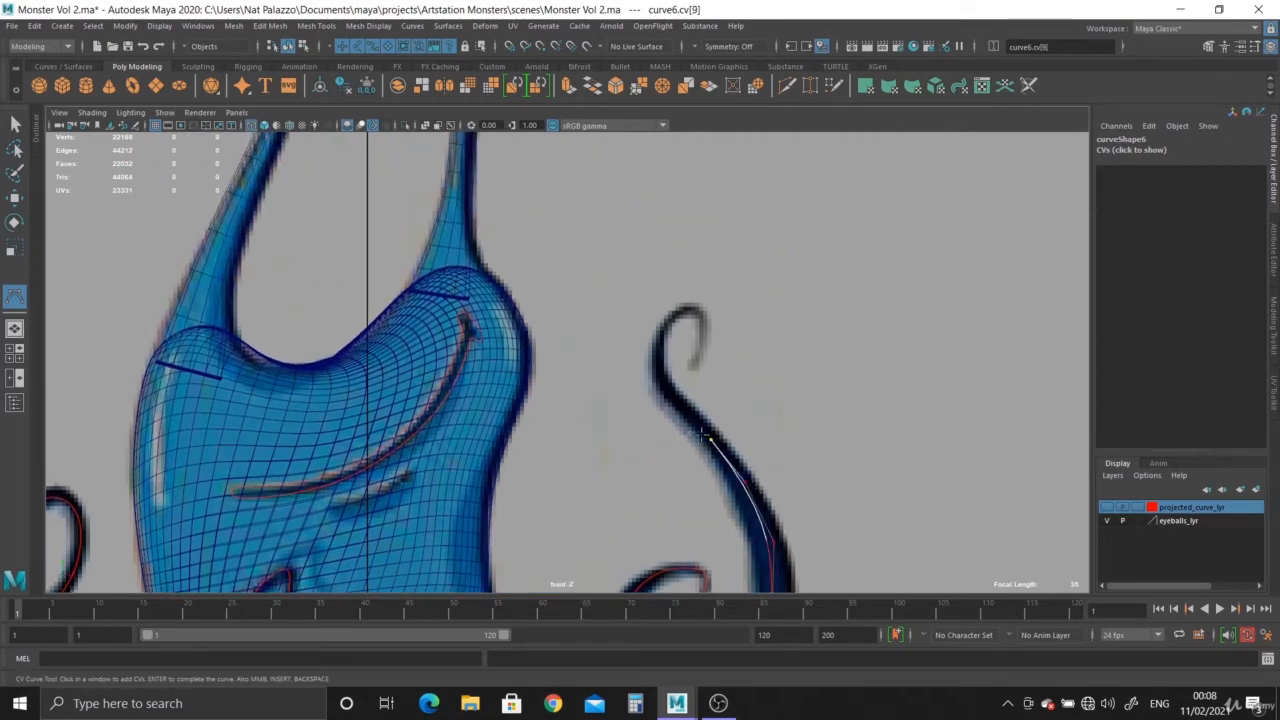
pyautogui.click(700, 400)
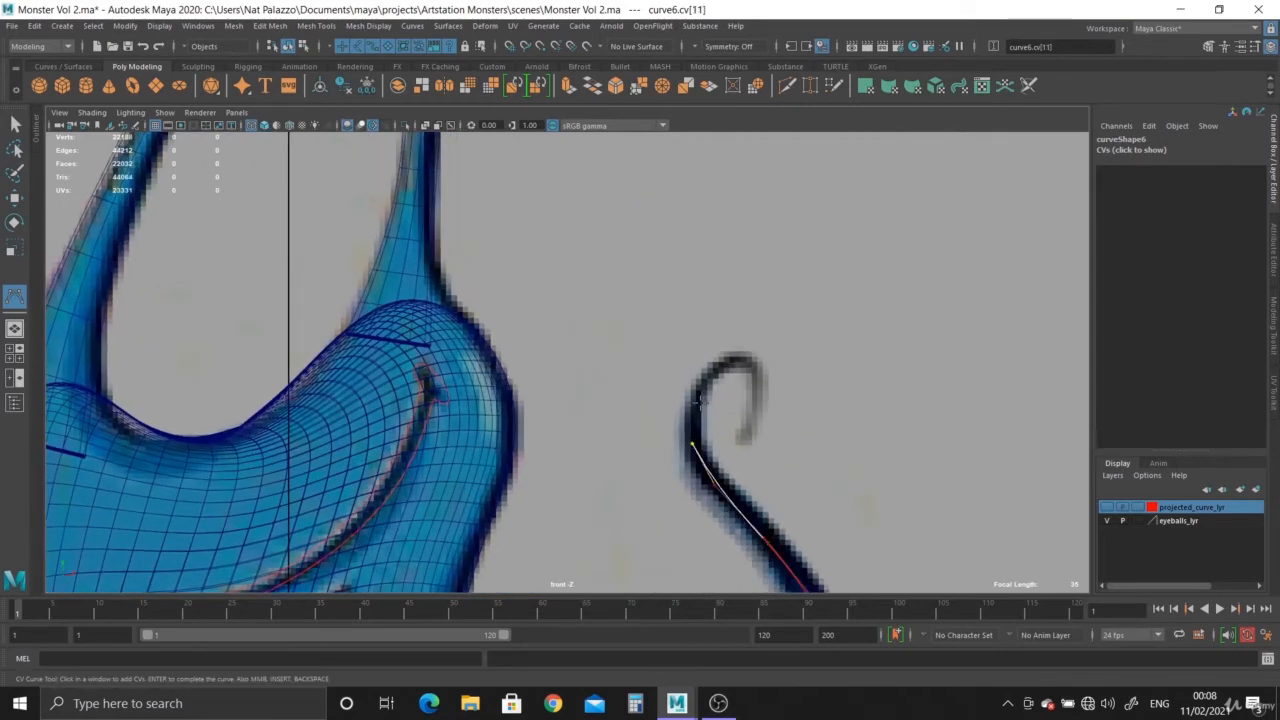
pyautogui.click(756, 392)
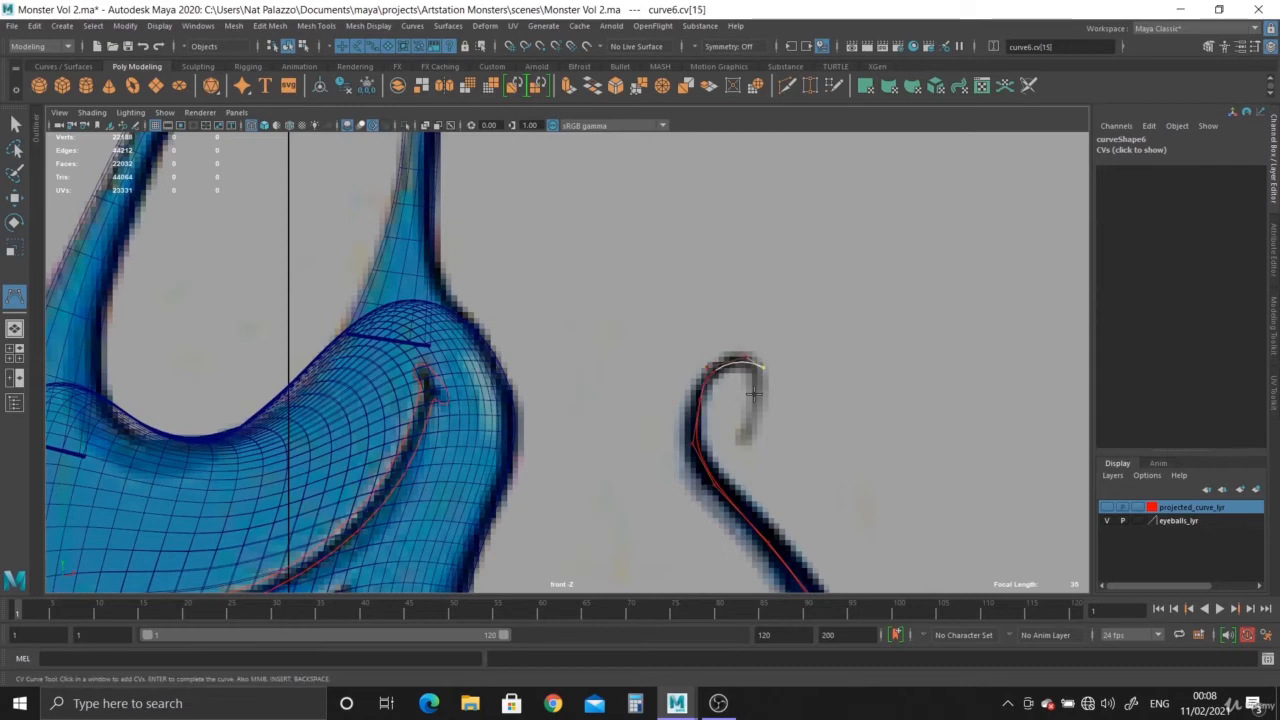
pyautogui.click(744, 436)
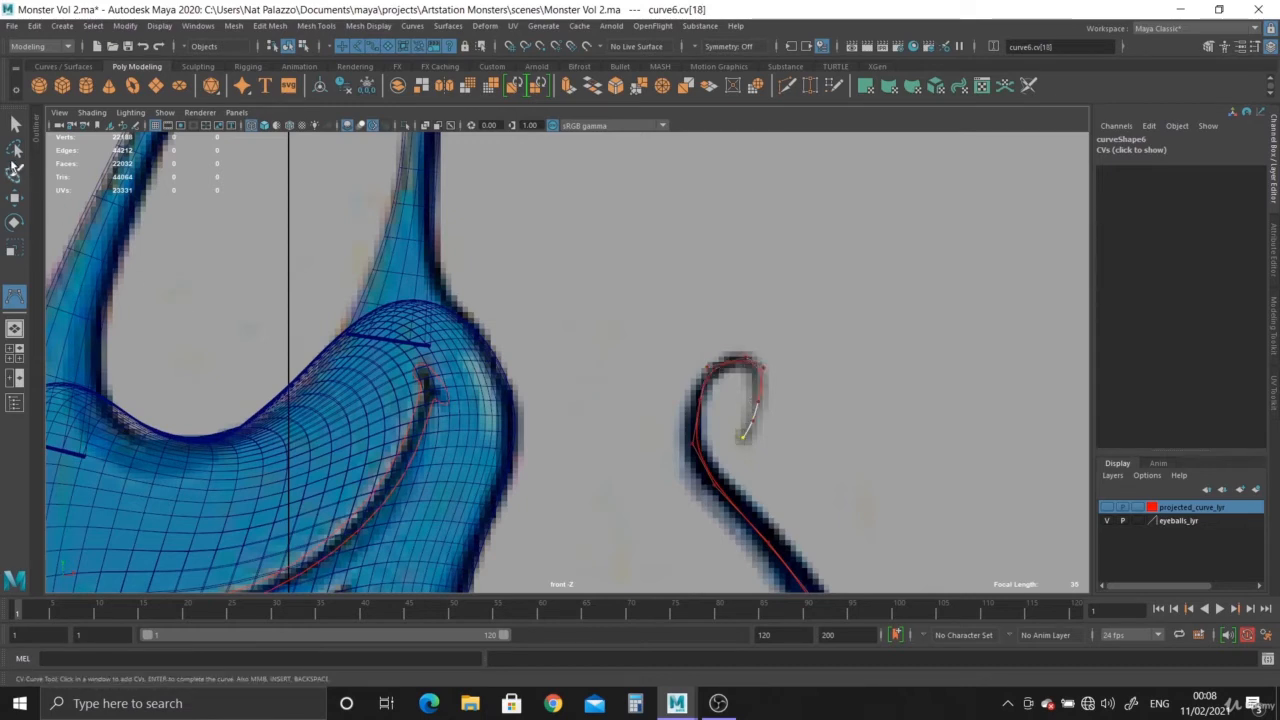
# Edit control vertices of the right-tentacle curve, moving them onto the tentacle outline
pyautogui.rightClick(700, 414)
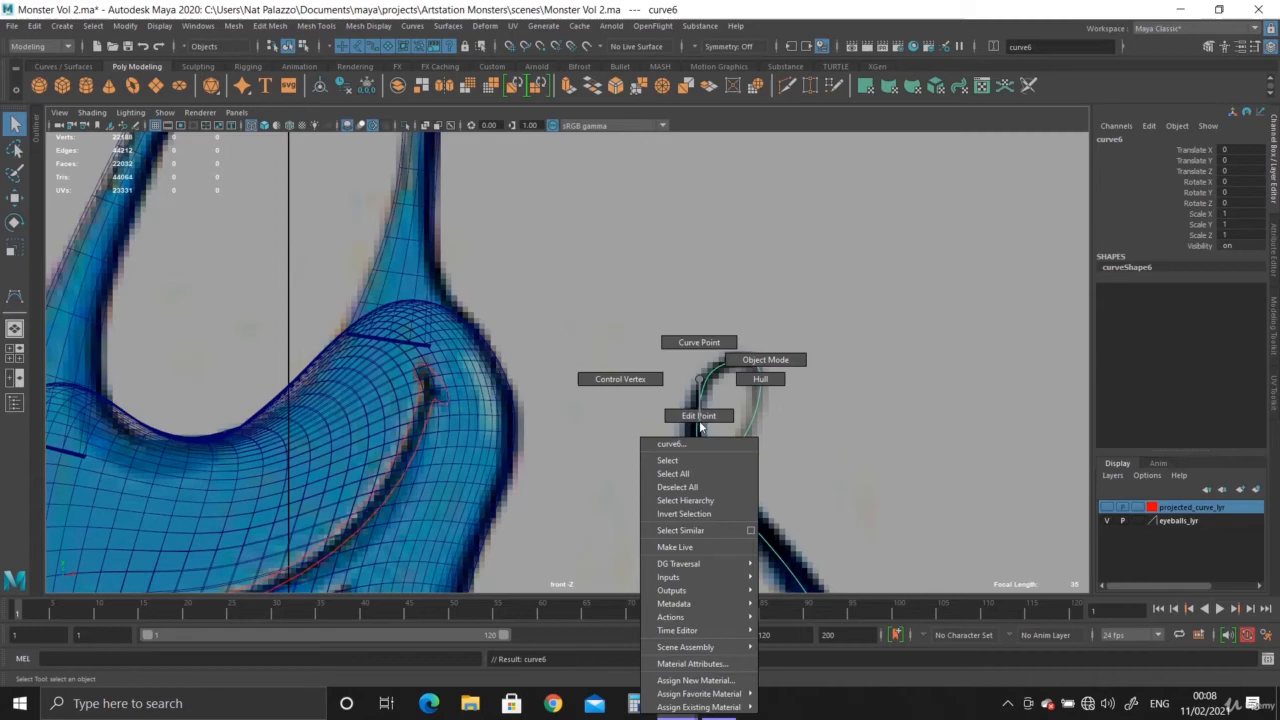
pyautogui.click(620, 378)
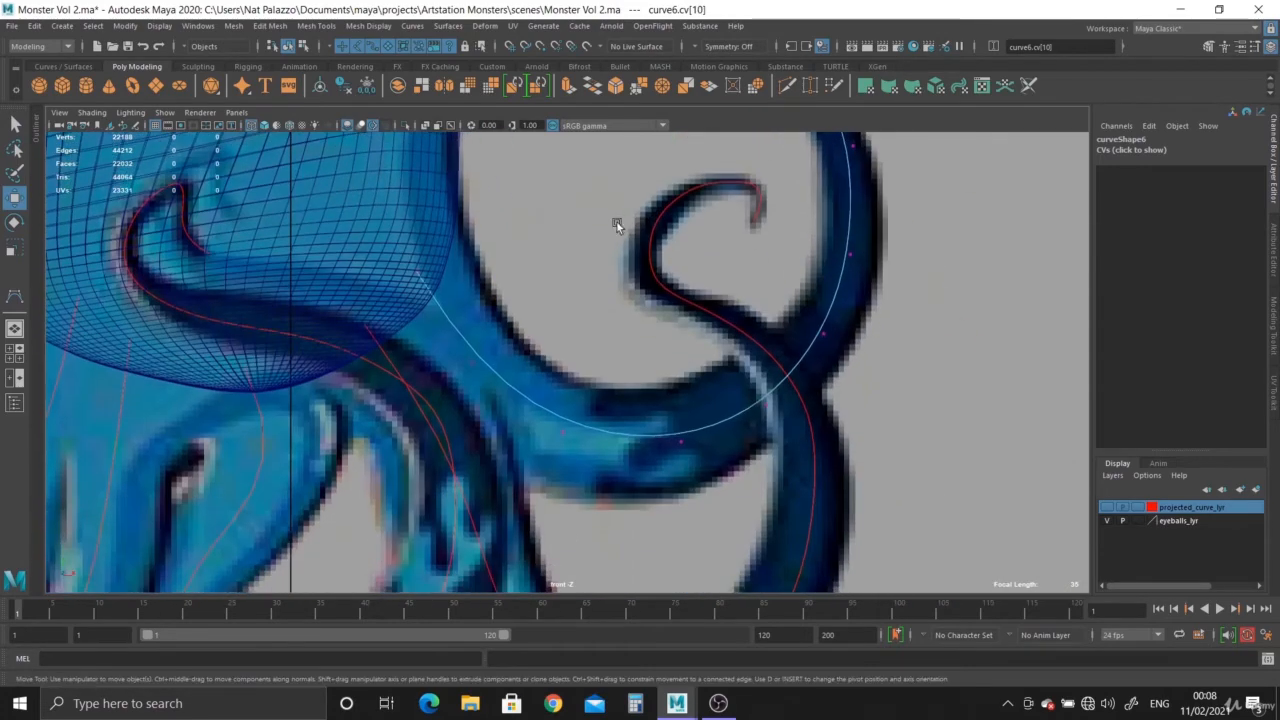
pyautogui.click(470, 362)
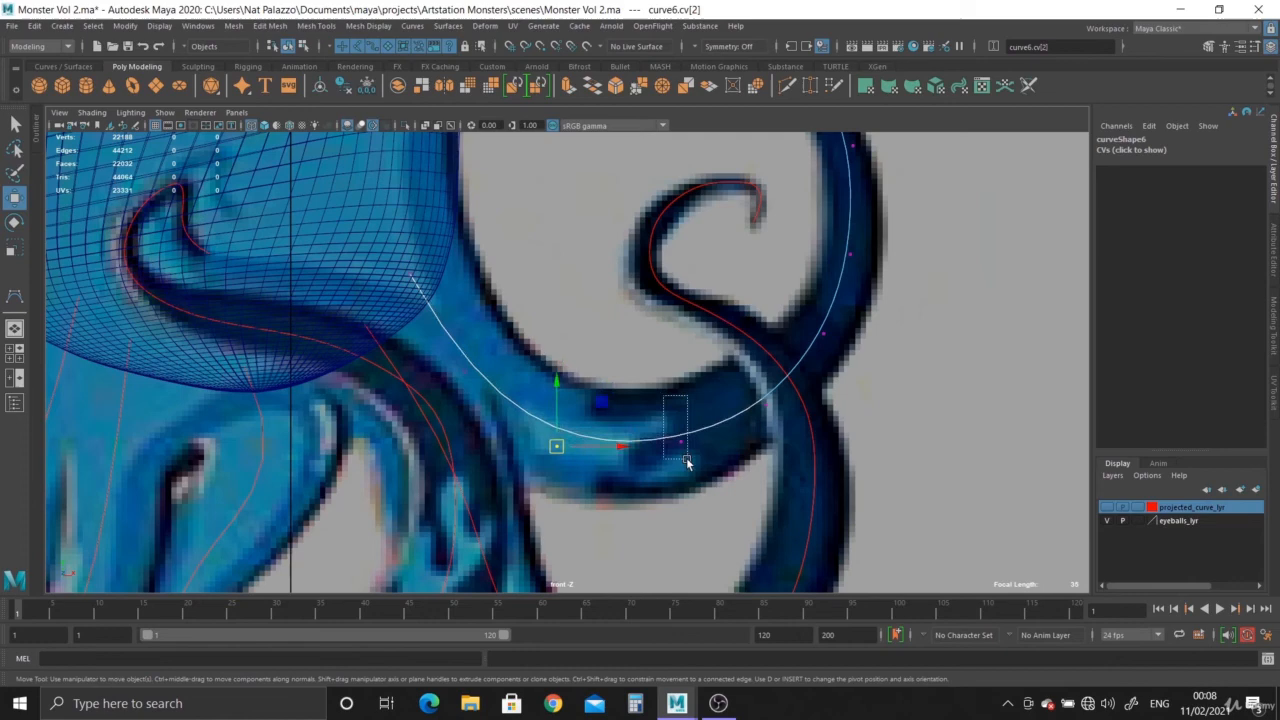
pyautogui.click(824, 332)
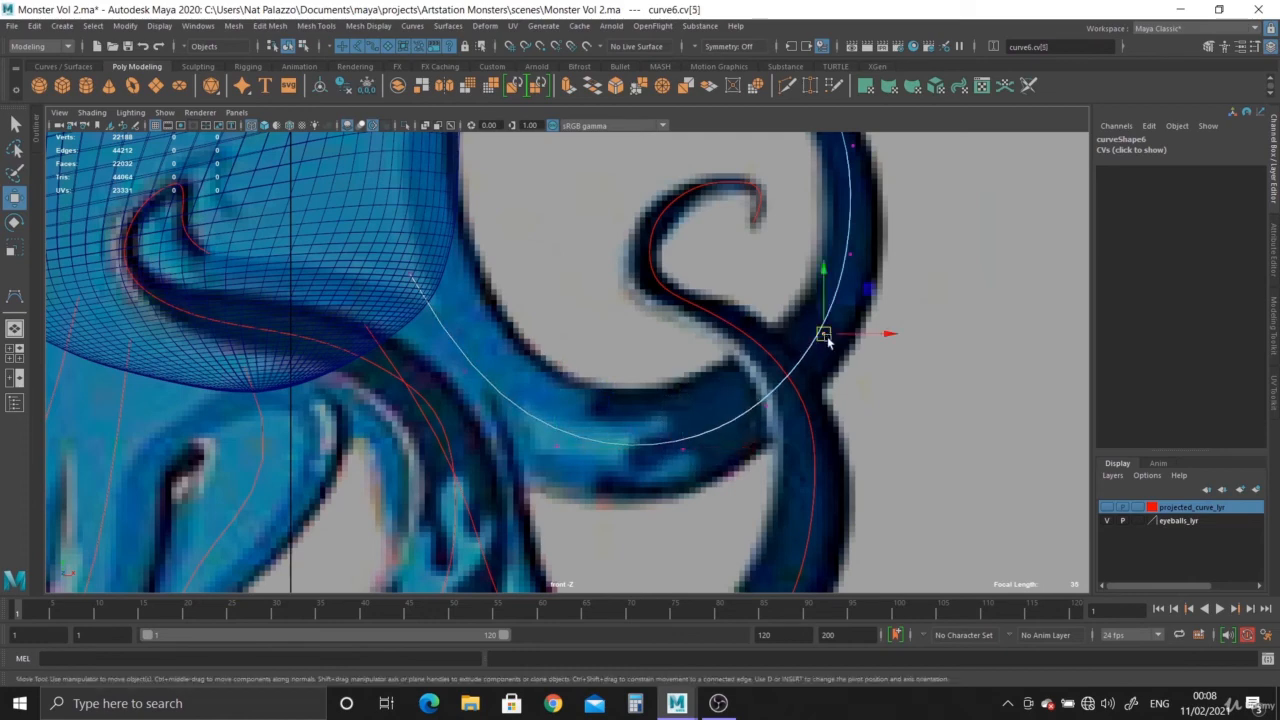
pyautogui.moveTo(824, 332); pyautogui.dragTo(850, 252)
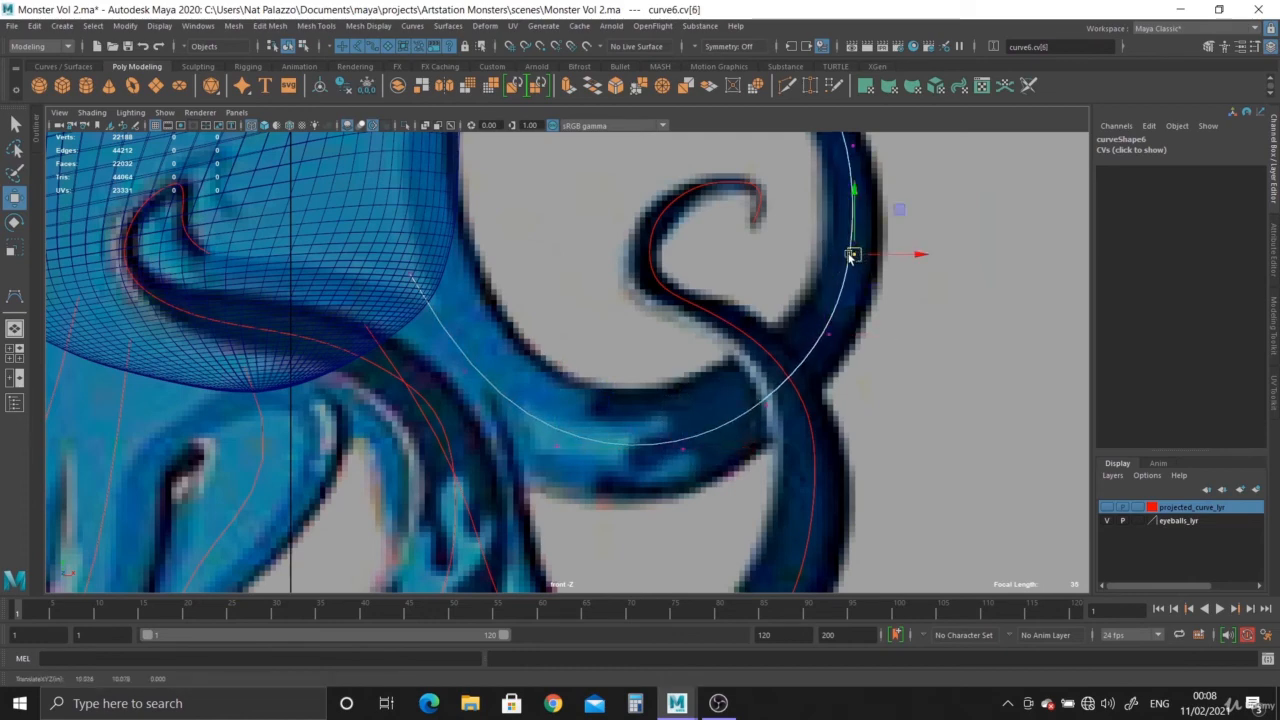